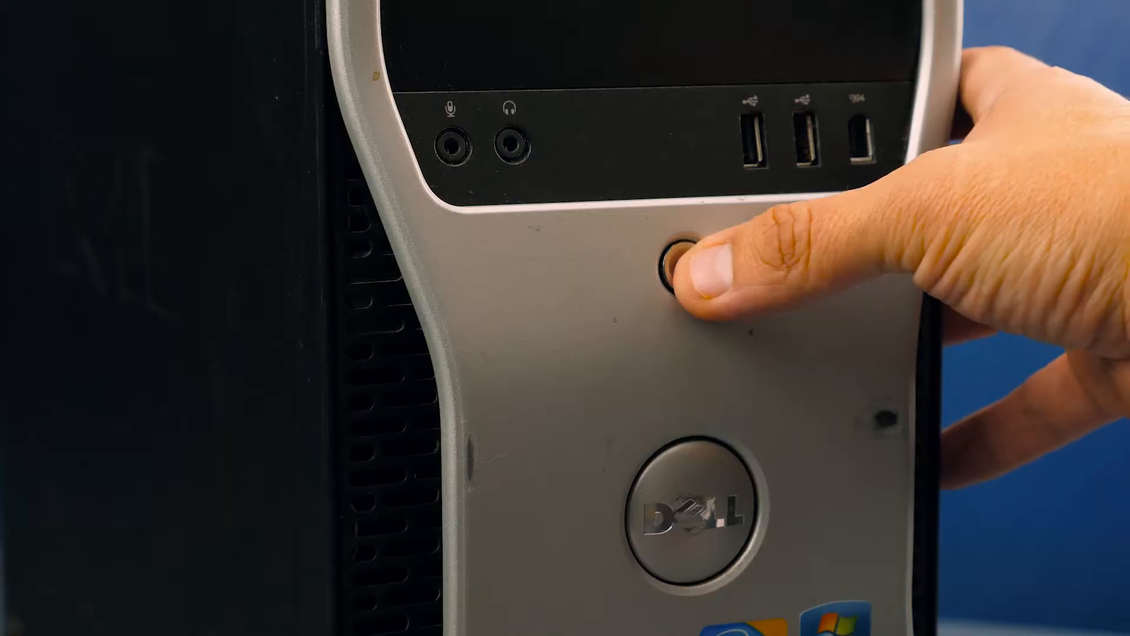
pyautogui.click(681, 267)
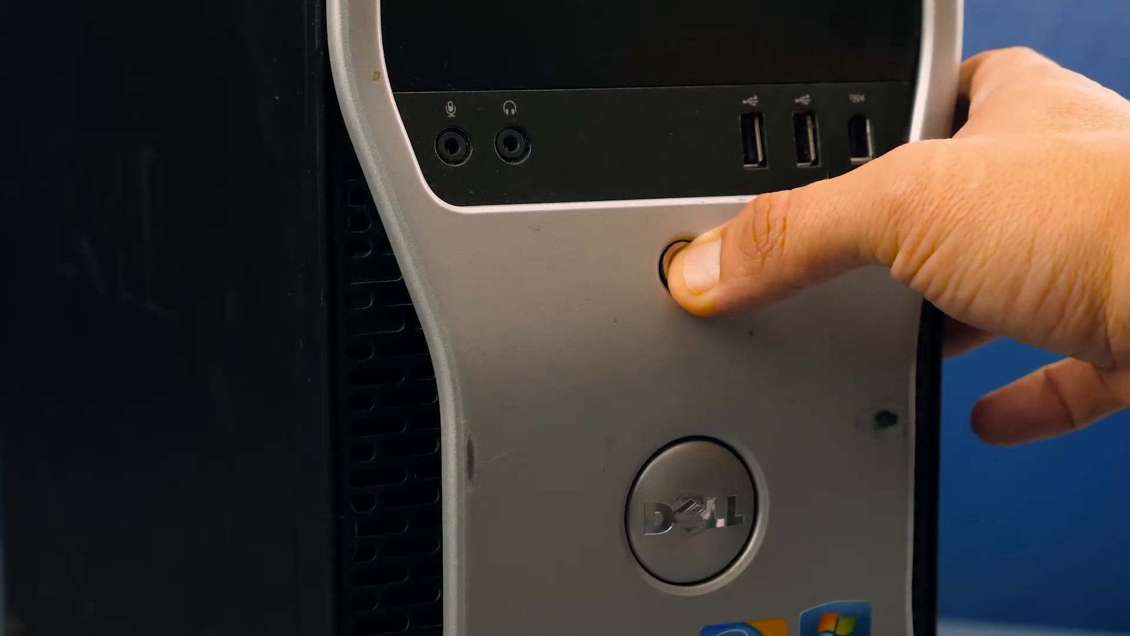